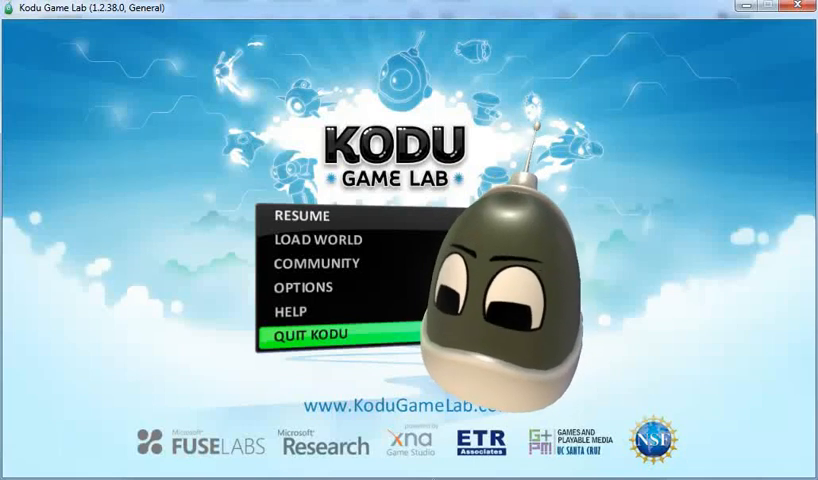
mouse_move(375, 293)
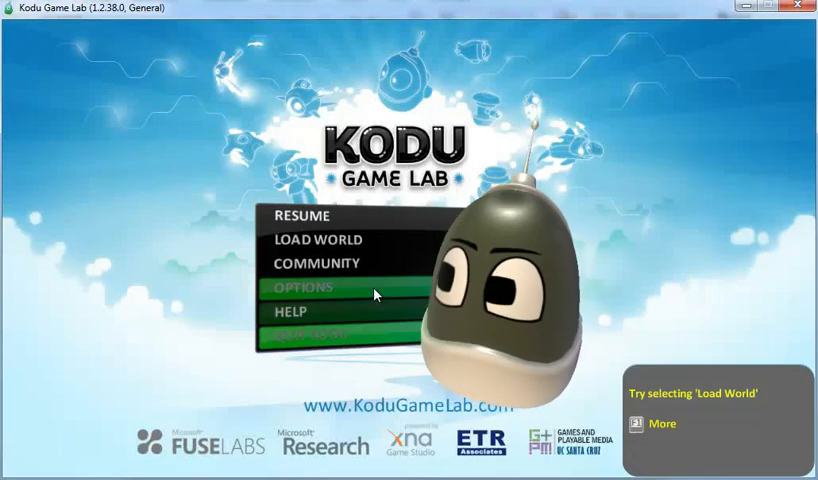
Choose Load World on the main menu to open the world browser.
click(315, 239)
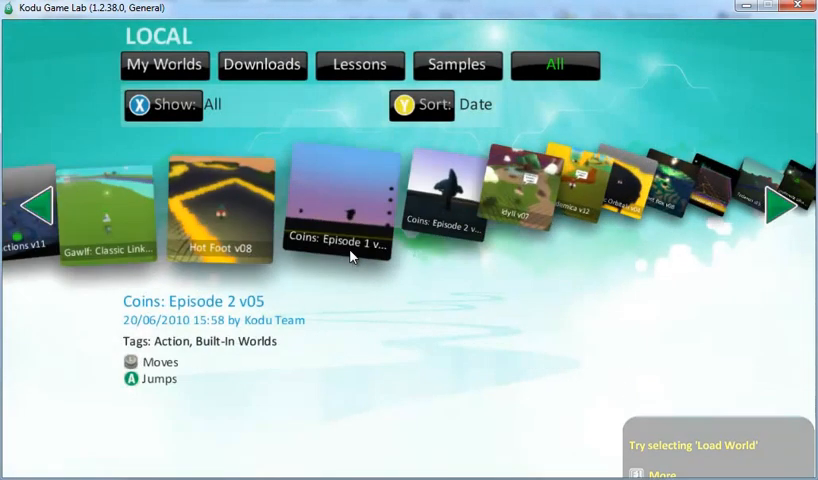
Browse the world carousel to the blank New World and load it.
click(38, 205)
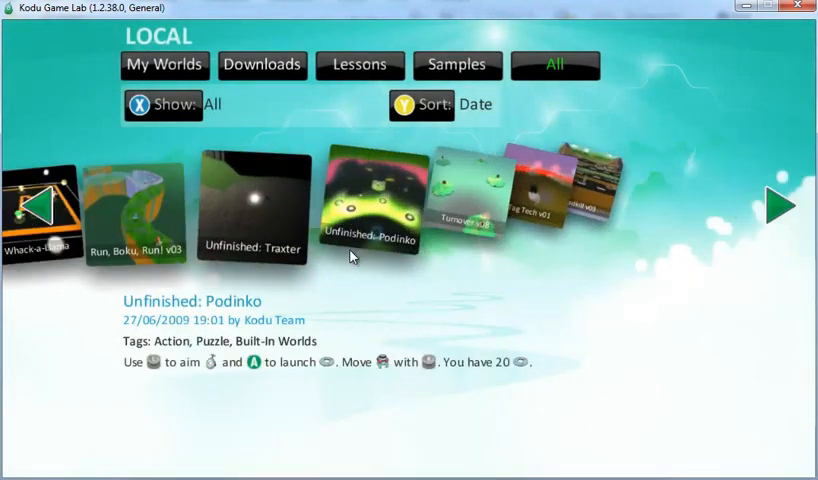
click(778, 205)
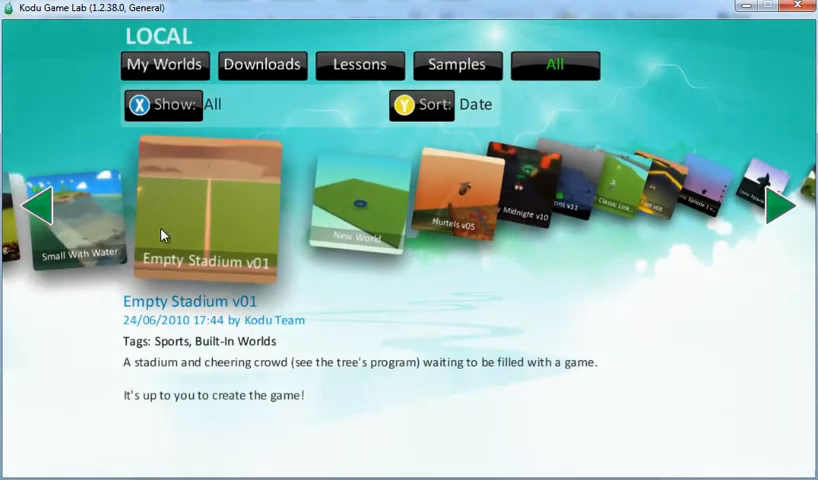
click(35, 205)
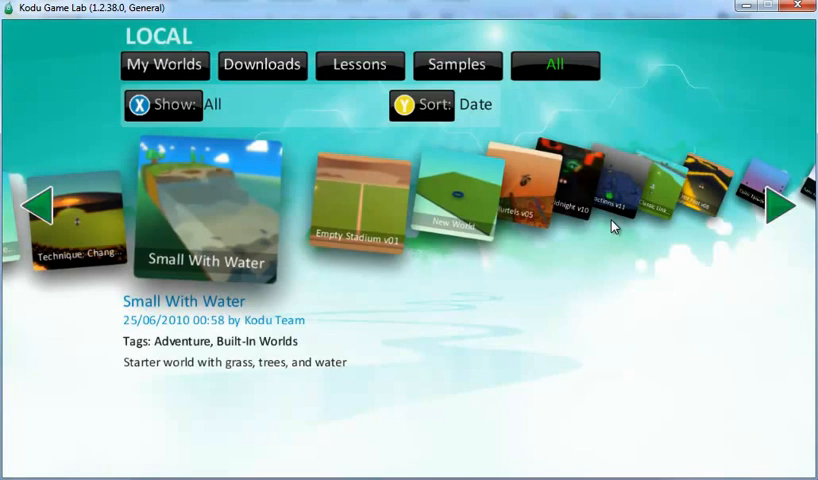
click(780, 205)
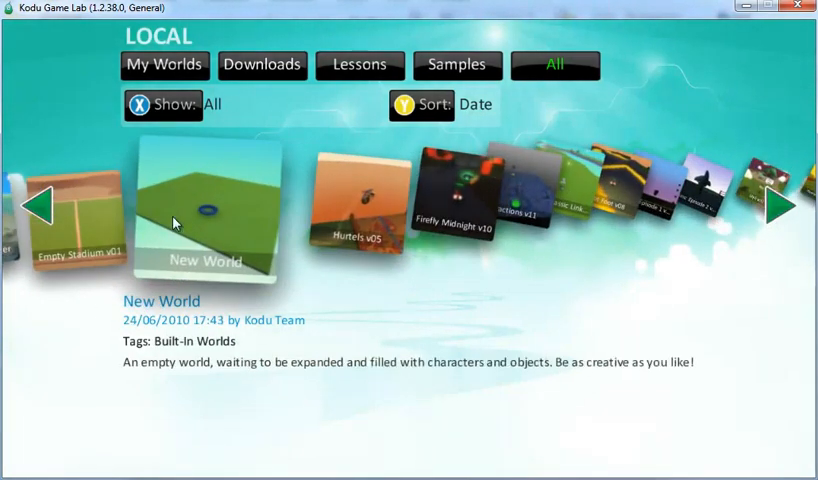
click(205, 207)
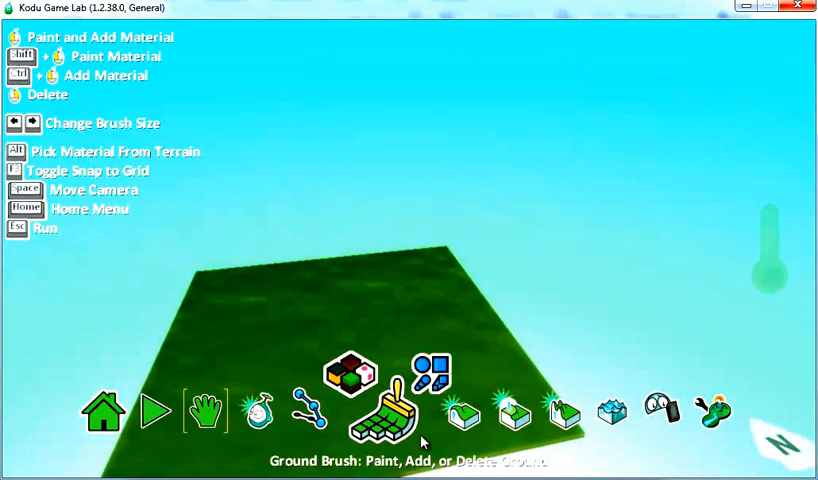
click(259, 412)
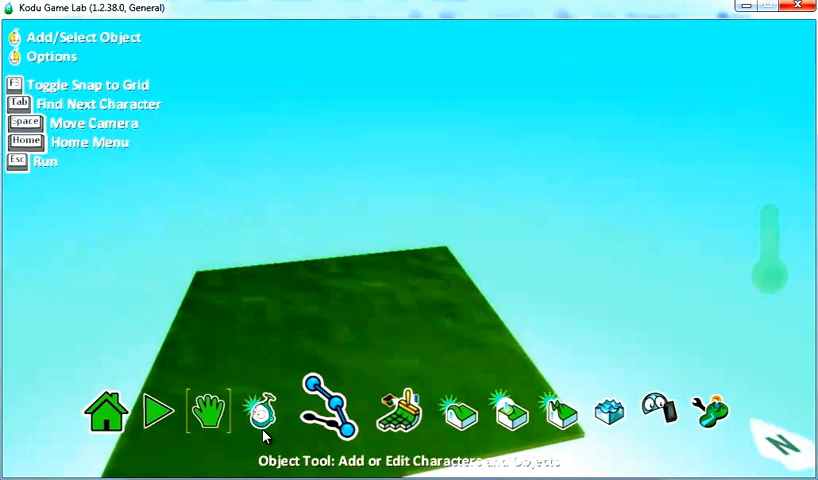
click(548, 412)
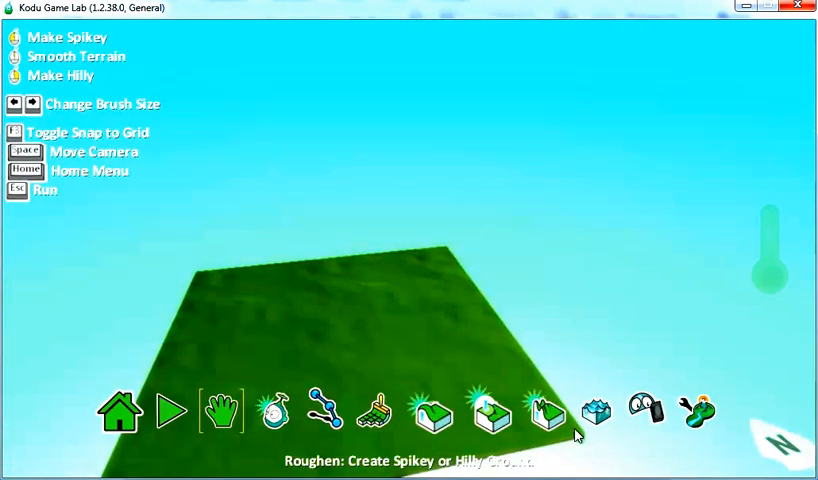
click(221, 411)
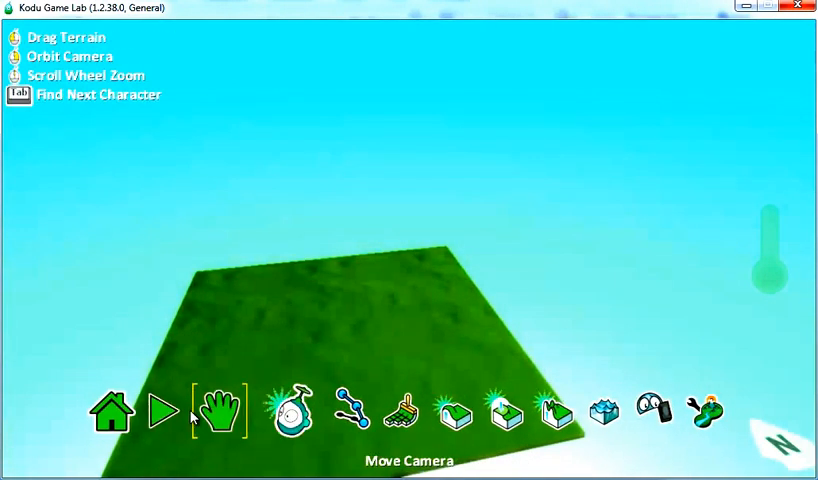
click(348, 411)
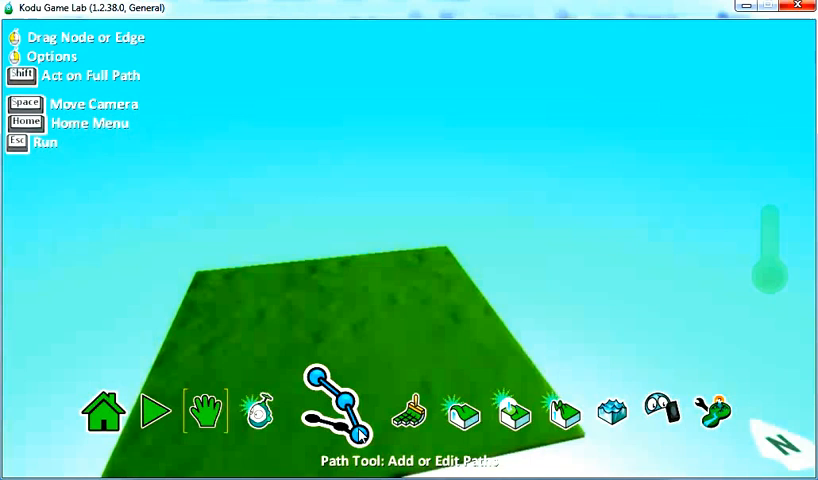
click(380, 414)
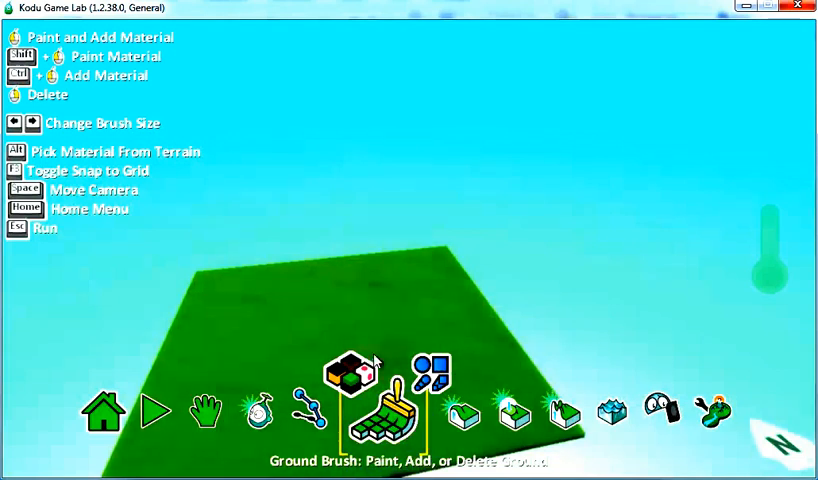
Sculpt the New World ground into an irregular slab of blue floral material.
click(410, 323)
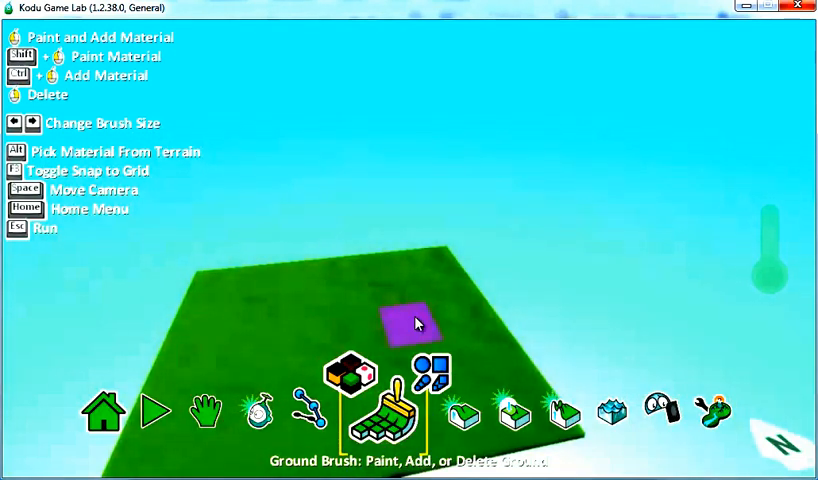
mouse_move(213, 279)
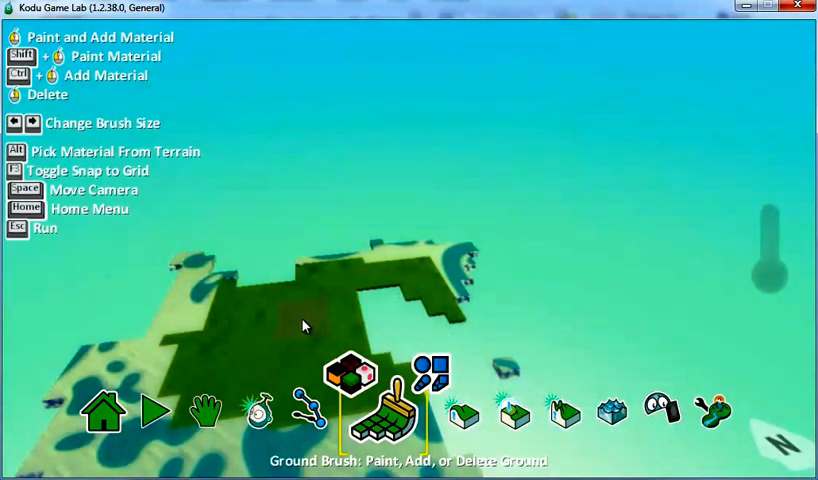
click(310, 328)
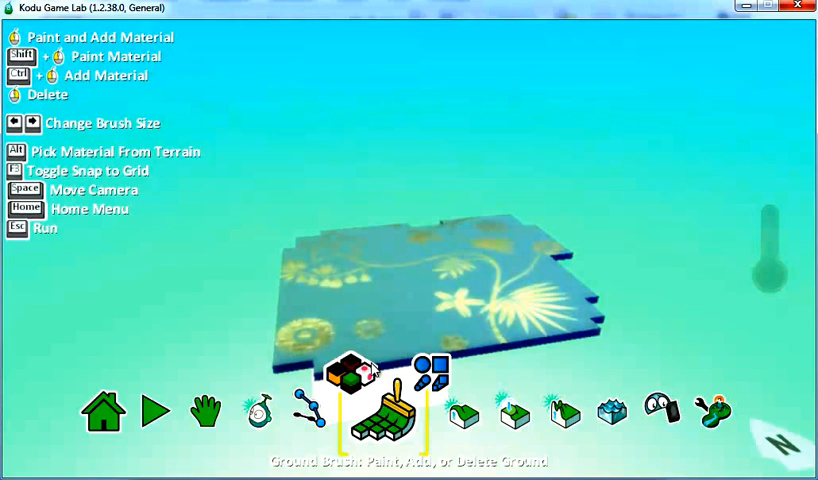
Open the ground material picker and scroll right toward the grass material.
click(348, 374)
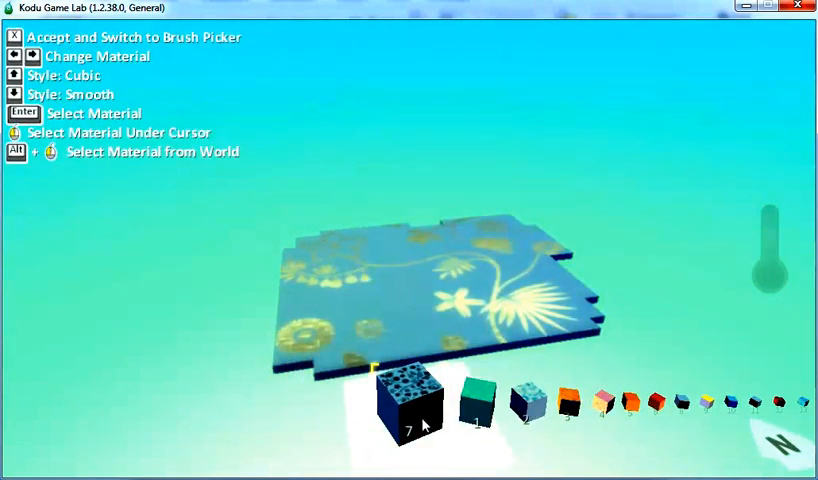
scroll(right, 3)
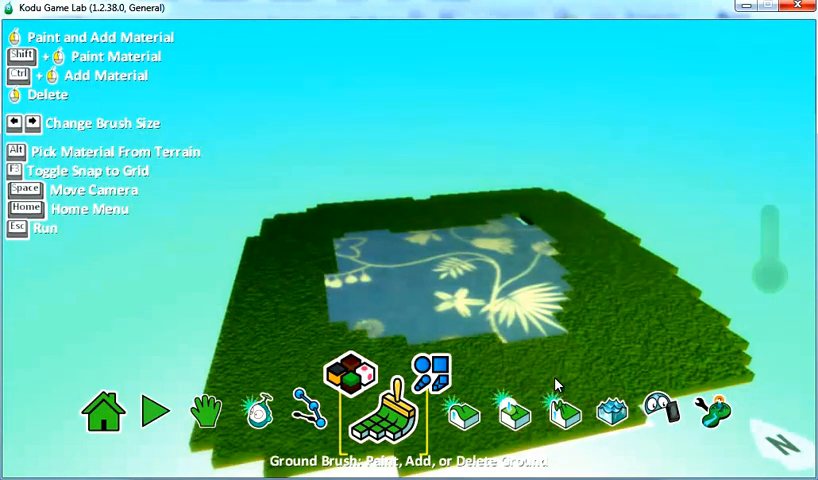
click(556, 384)
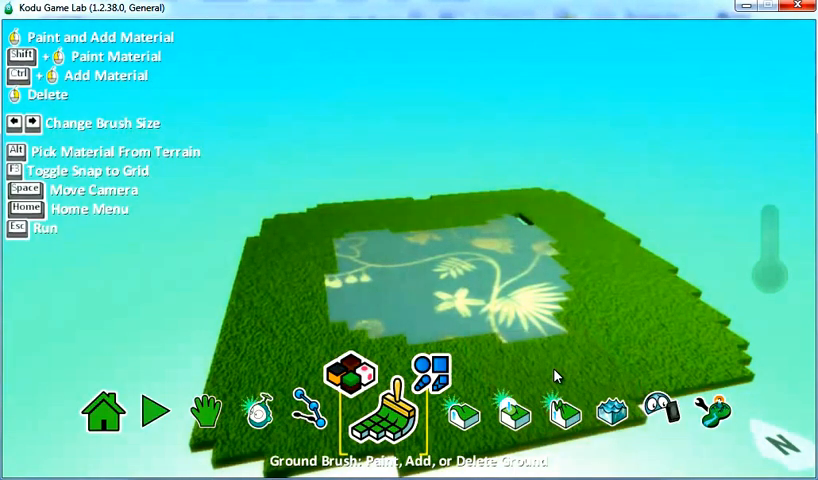
click(432, 375)
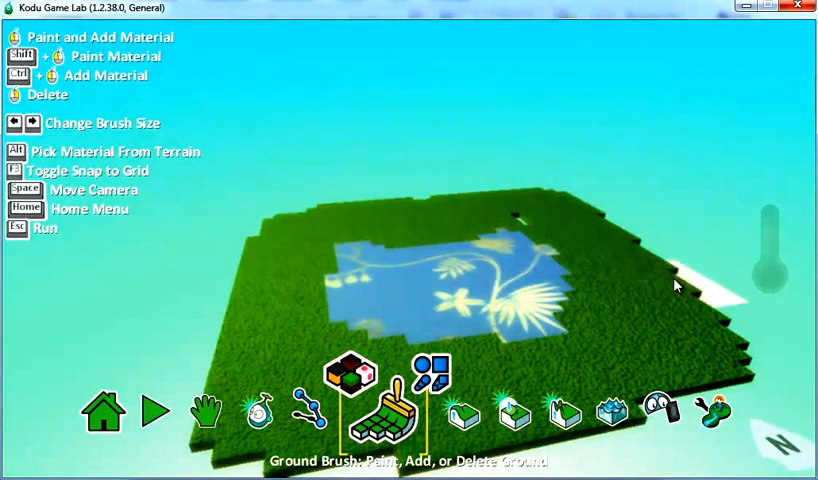
click(673, 301)
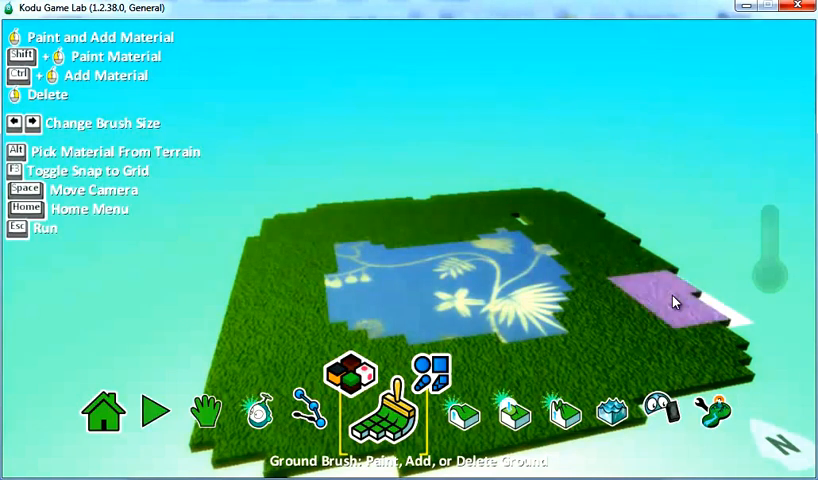
click(675, 300)
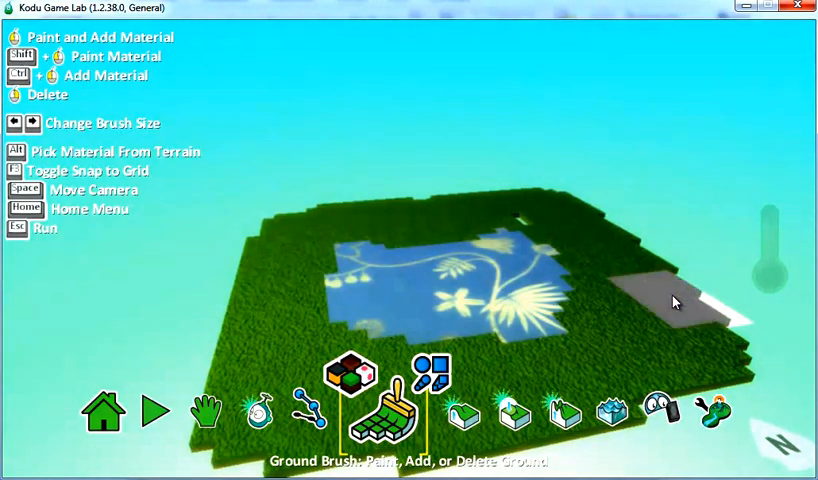
click(319, 410)
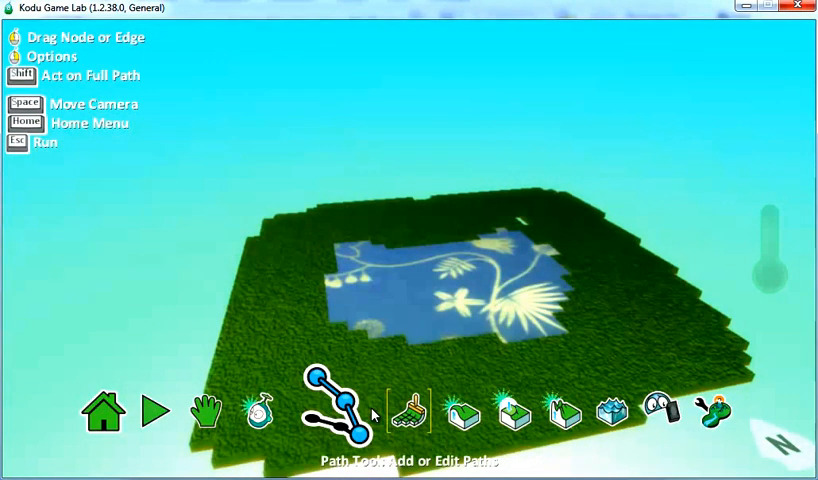
Add ground along the island's lower-left and top-left edges with the Ground Brush.
click(408, 412)
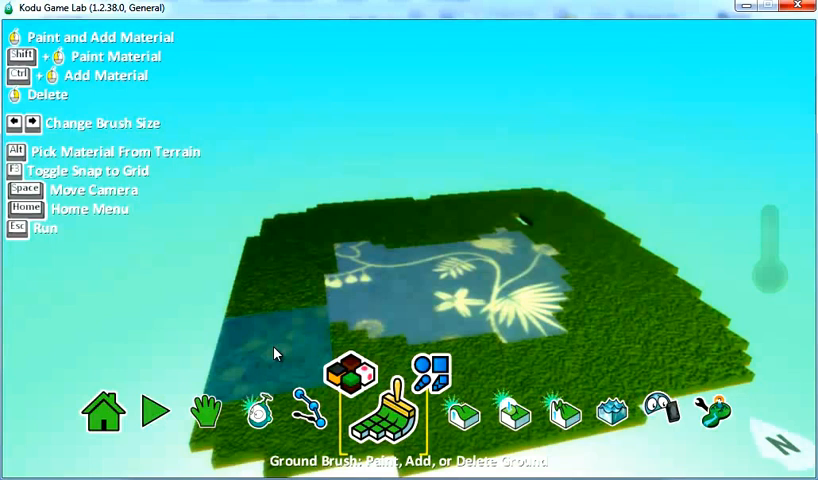
click(277, 305)
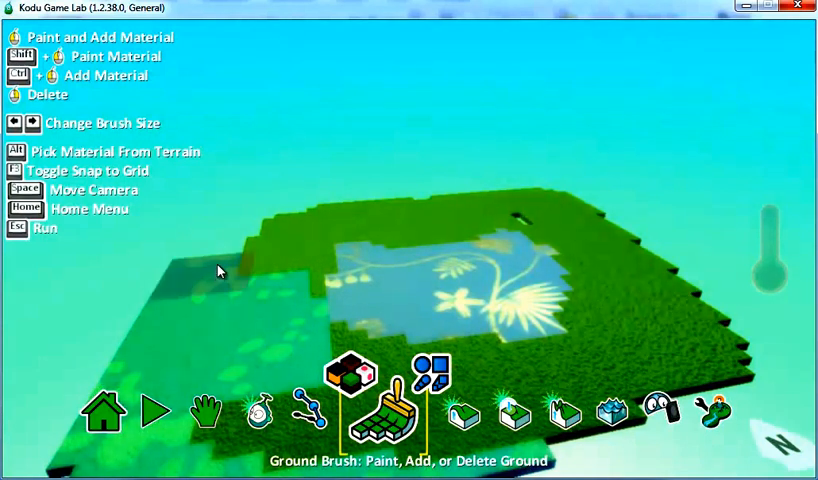
click(325, 207)
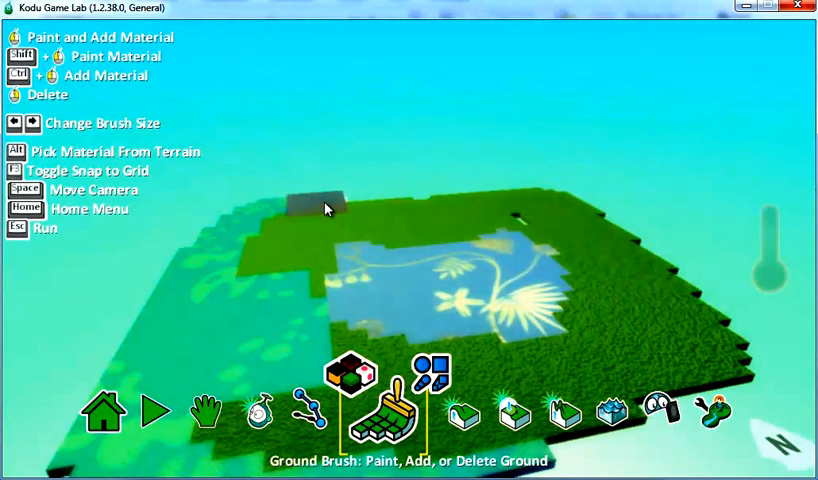